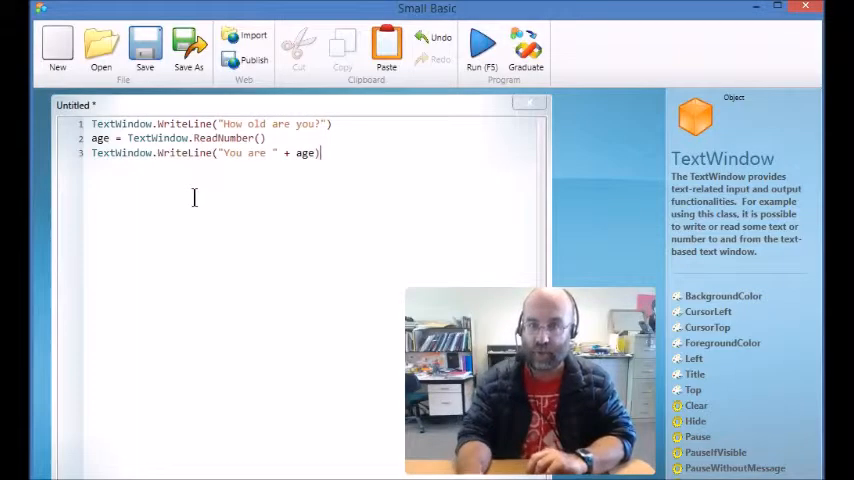
Step: Add a blank line below the age program and place the cursor on line 5
key("Return")
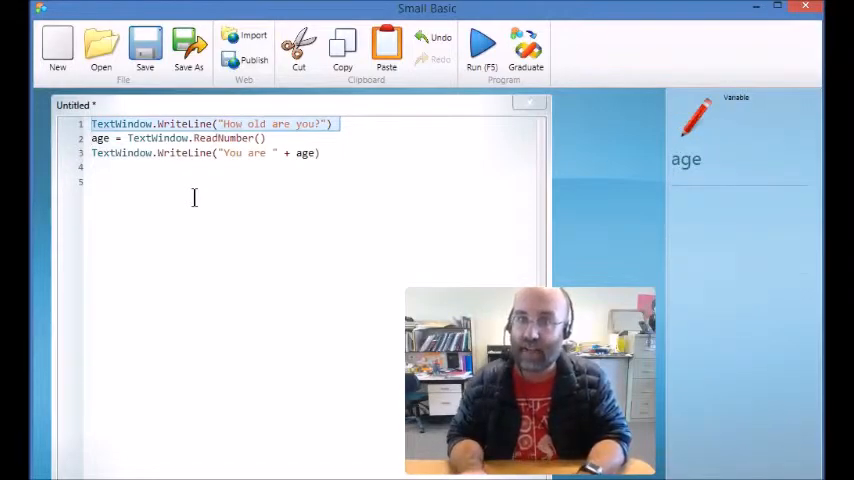
left_click(194, 197)
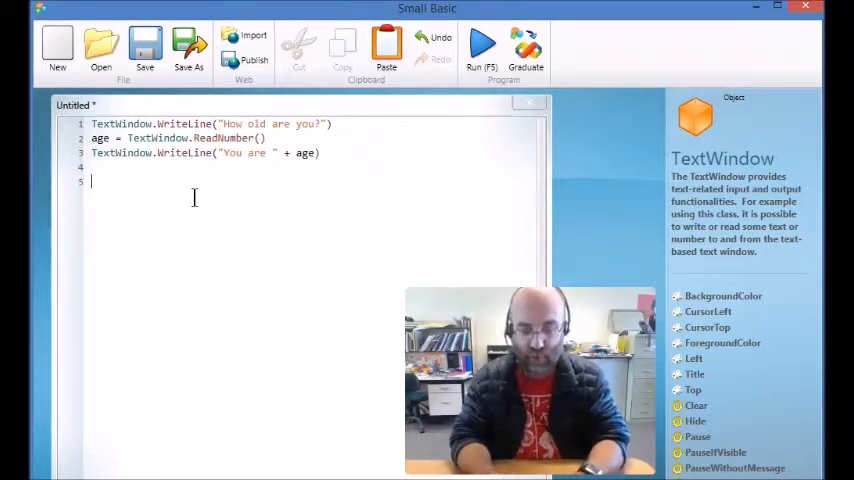
Step: Write doubleAge = age * 2 and begin a TextWindow.WriteLine call below it
type("double")
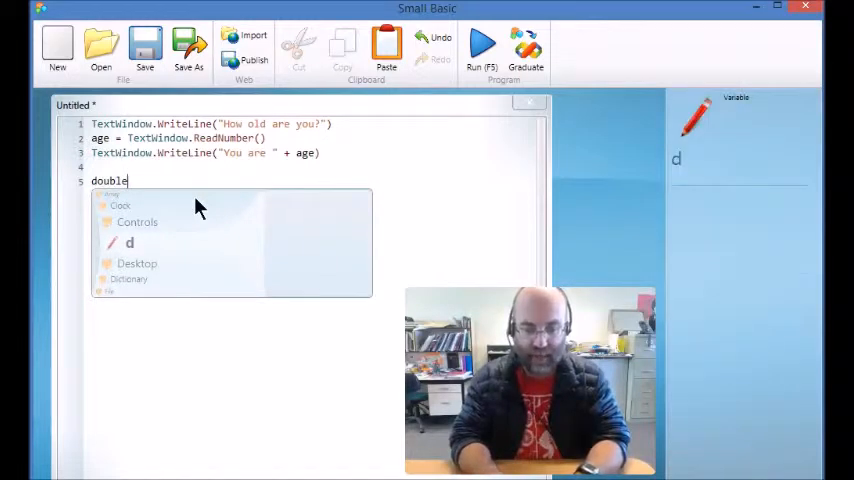
type("Age")
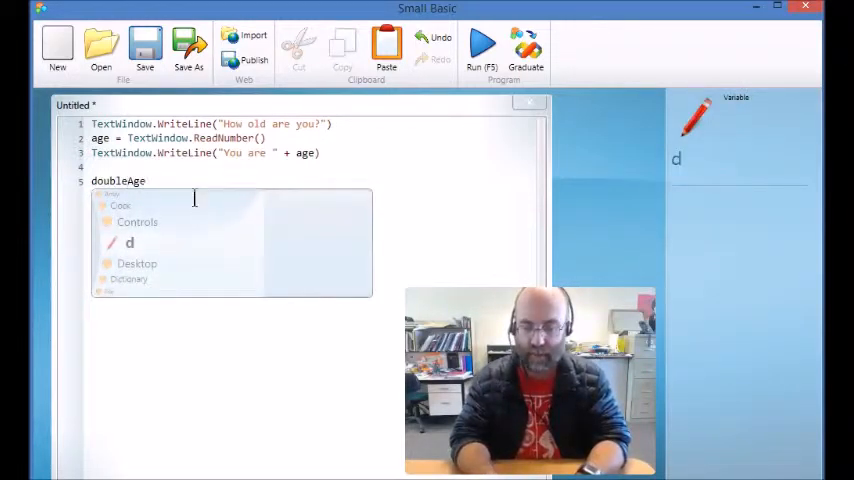
type("= a")
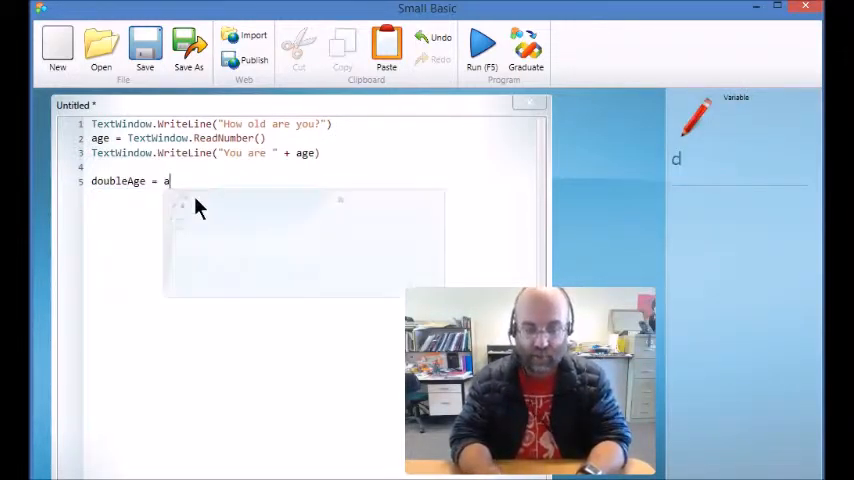
type("ge * 2")
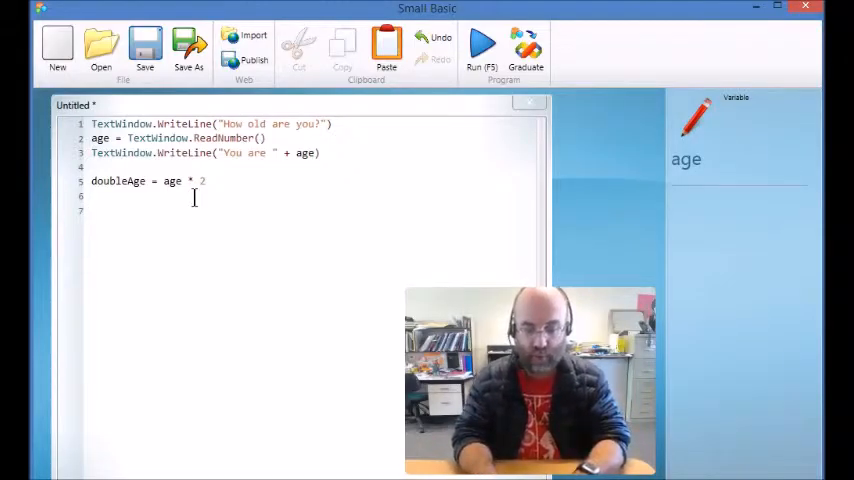
type("TextWindow.WriteLine(")
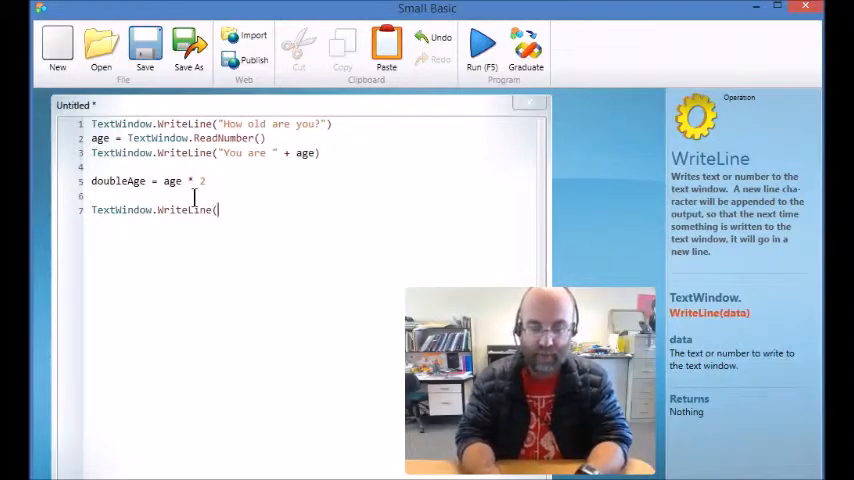
Step: Finish the WriteLine to print "Double your age is " + doubleAge
type("\"Doub")
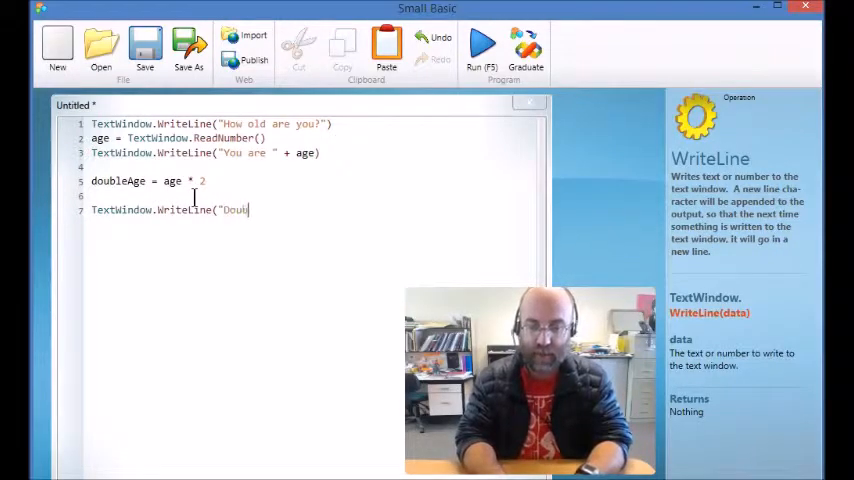
type("ble your age is")
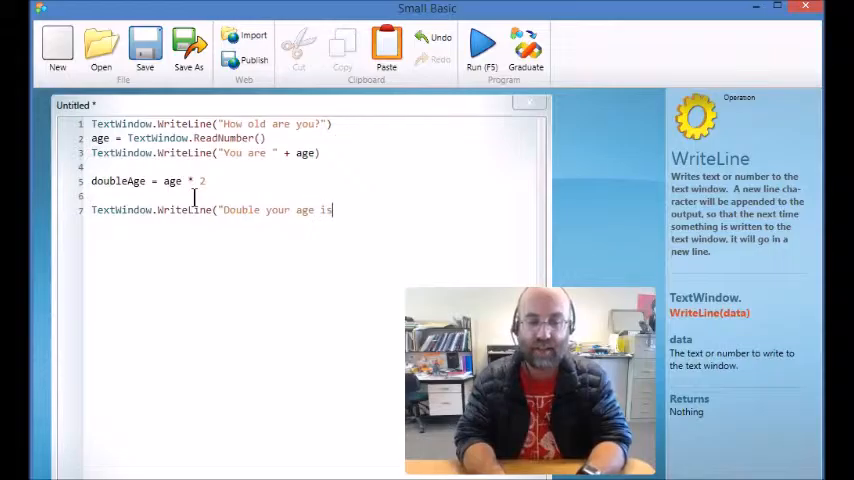
type("\" +")
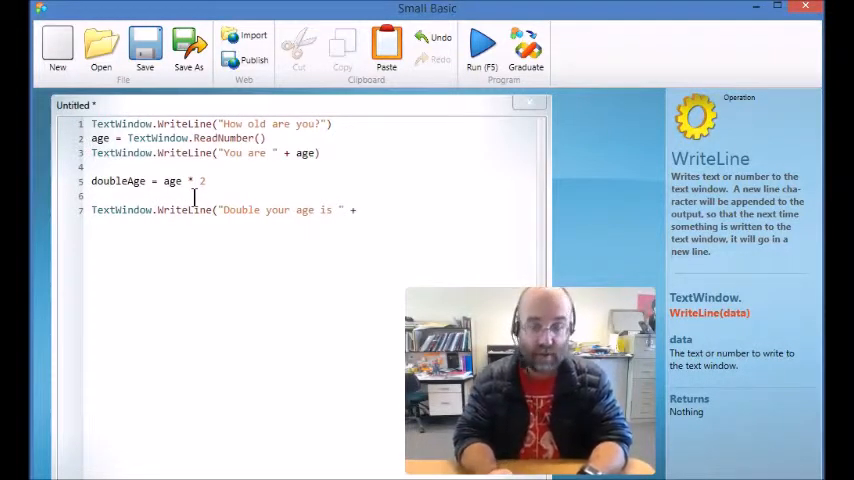
type("doubleAge)")
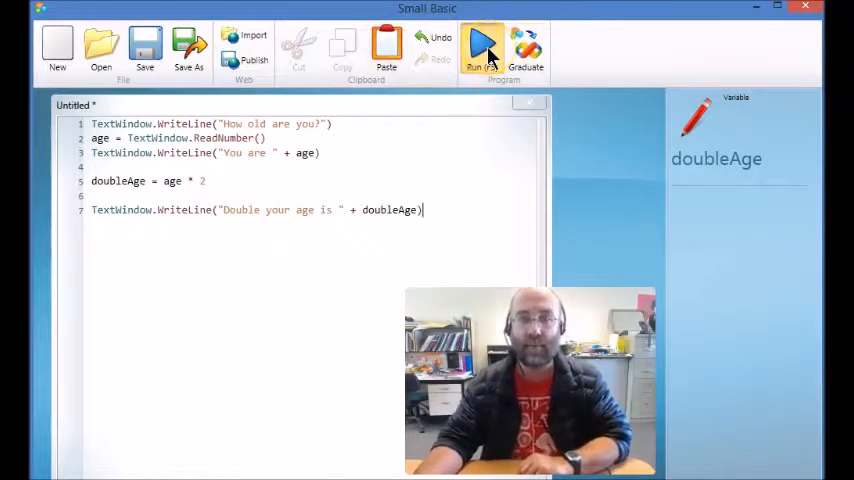
Step: Run the program and enter age 46 to get "Double your age is 92"
left_click(480, 48)
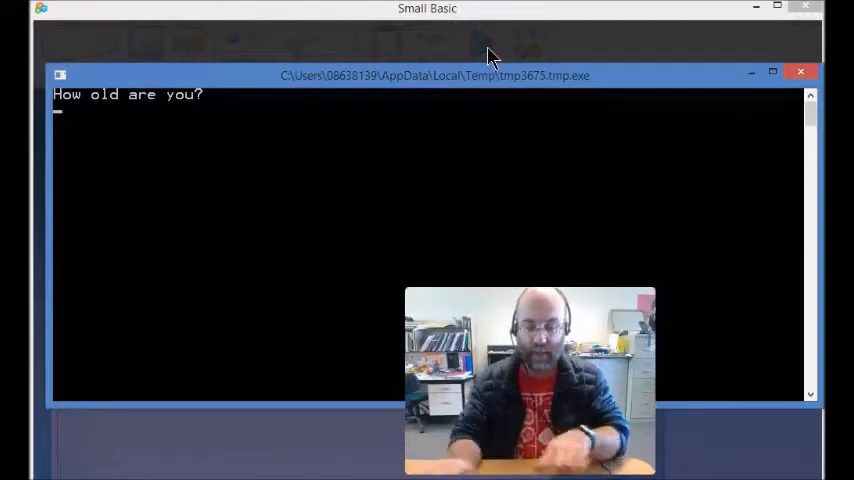
type("46")
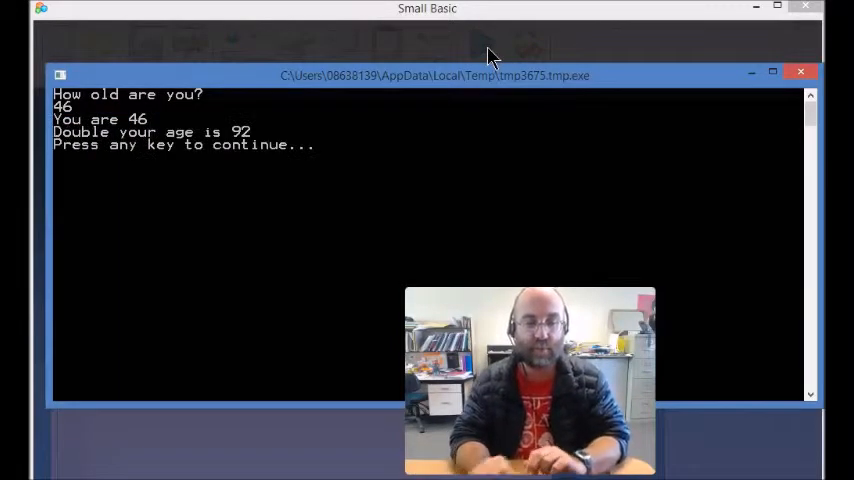